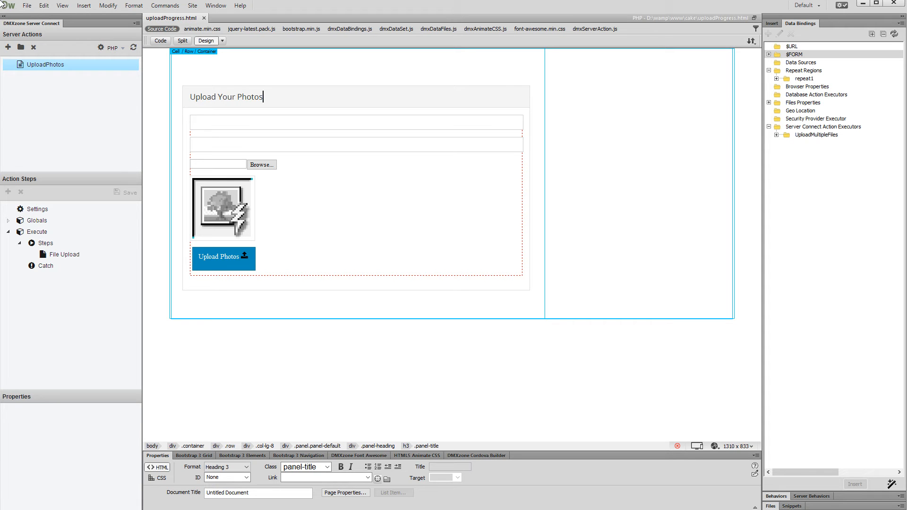
mouse_move(705, 60)
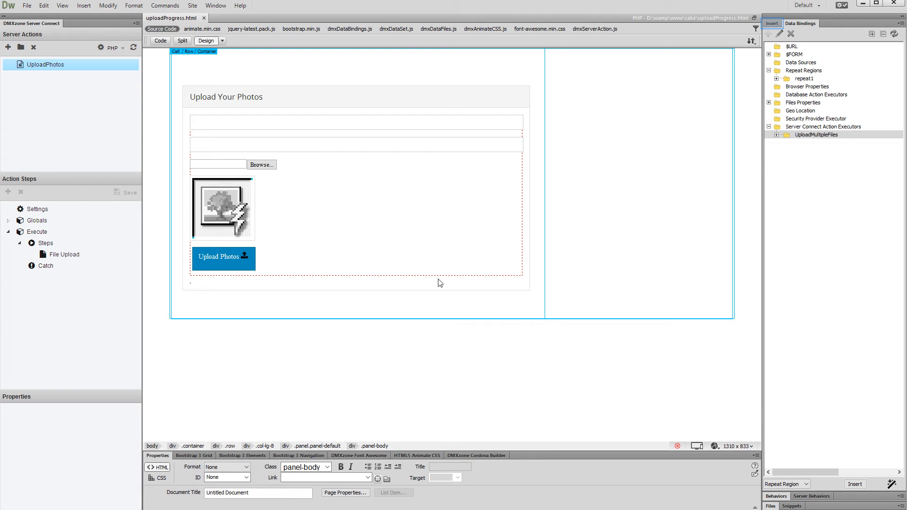
mouse_move(766, 85)
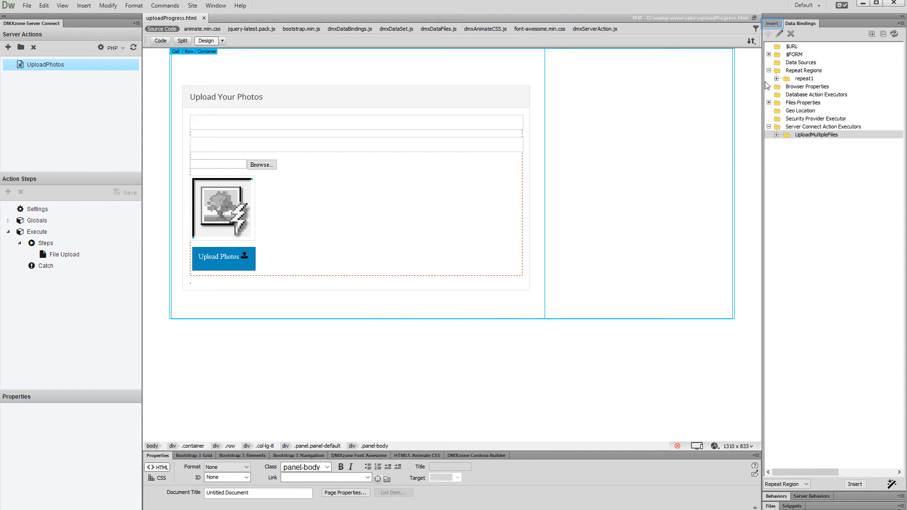
- Show the Insert panel's Bootstrap 3 Elements for the upload panel body
left_click(771, 23)
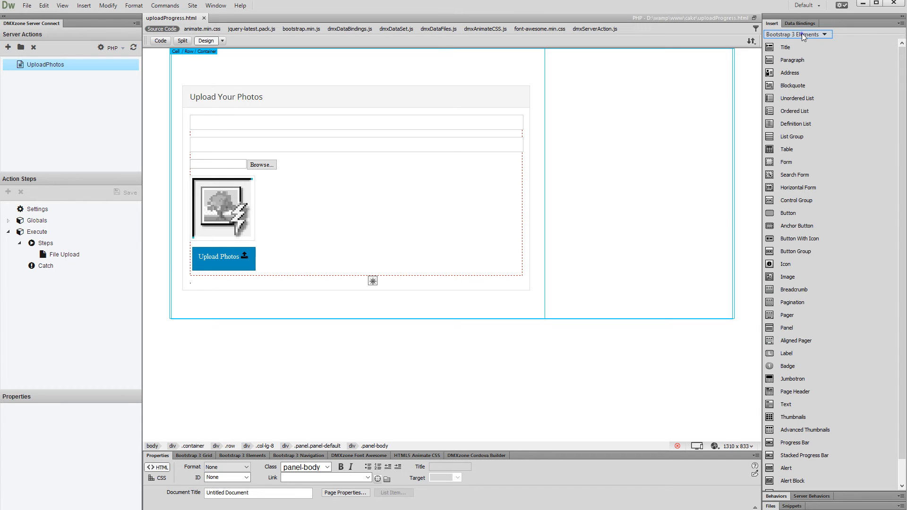
- Insert a Bootstrap 3 Progress Bar below the upload form in the panel
left_click(795, 35)
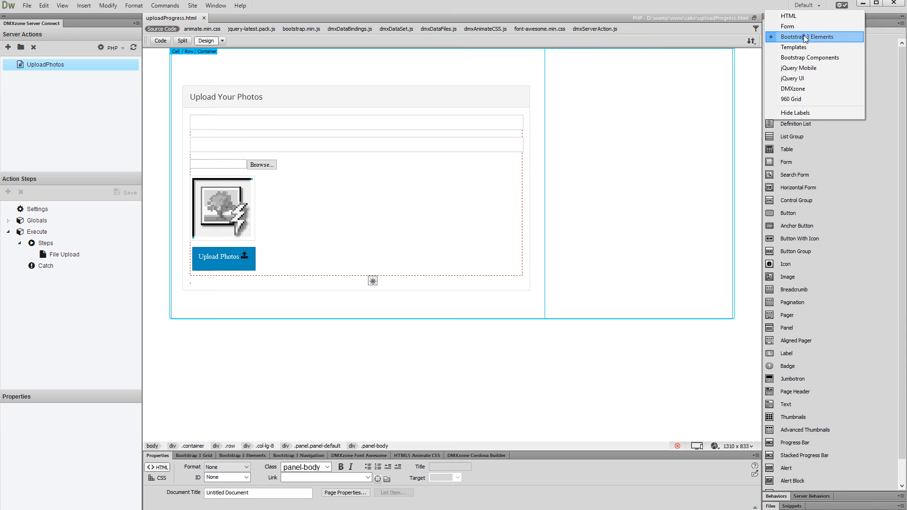
left_click(804, 37)
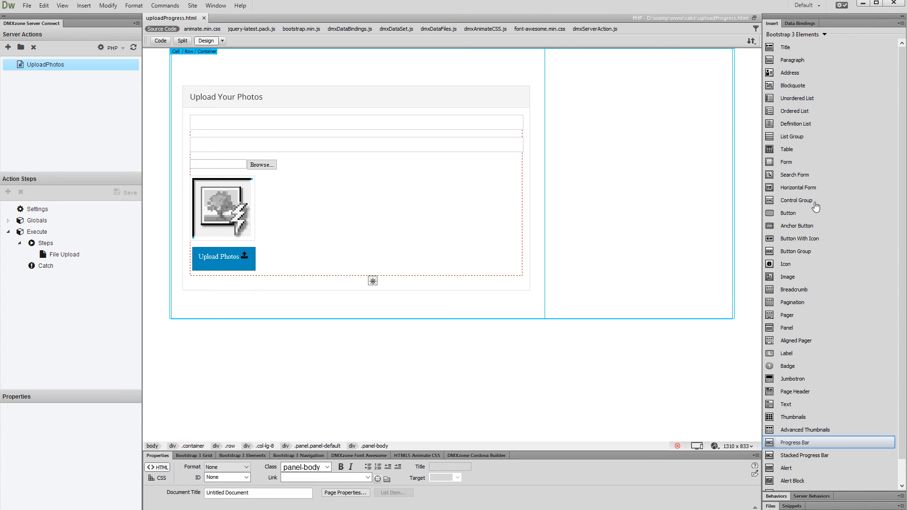
left_click(795, 442)
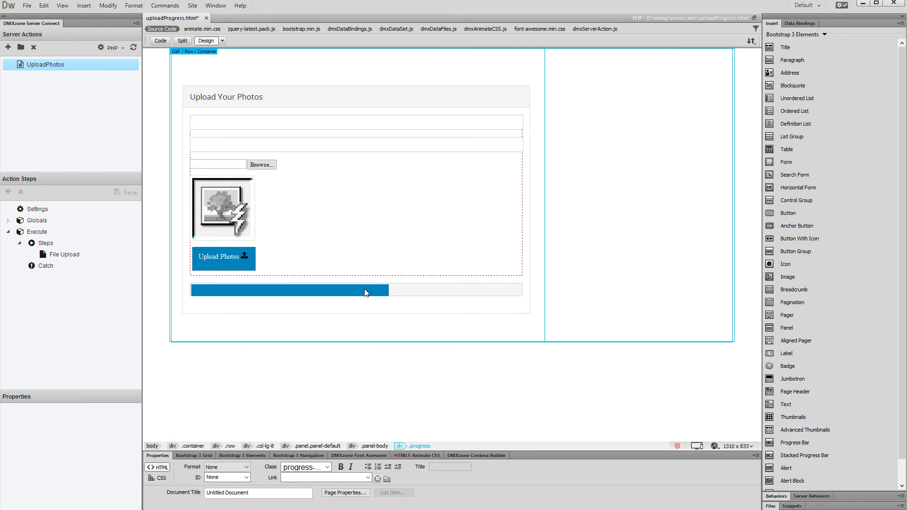
- Expand UploadMultipleFiles > uploadProgress in Data Bindings, revealing position, total and percent
left_click(800, 23)
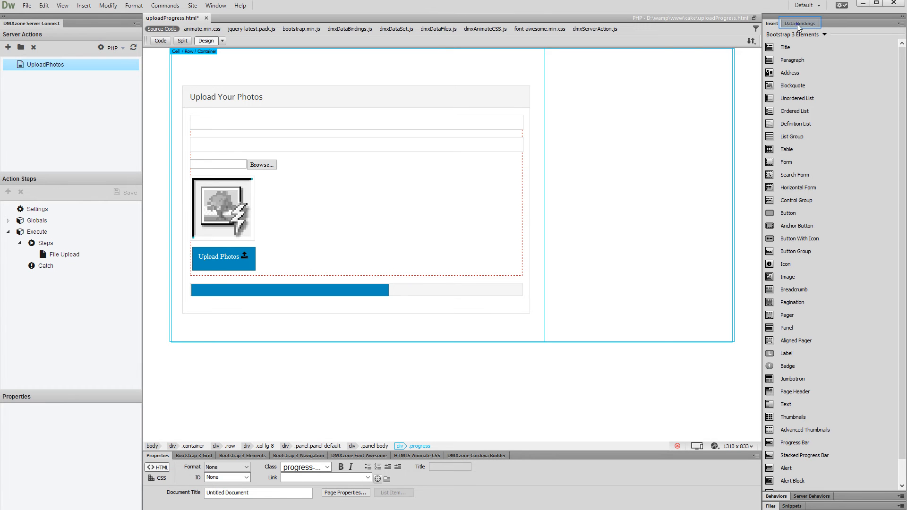
left_click(800, 22)
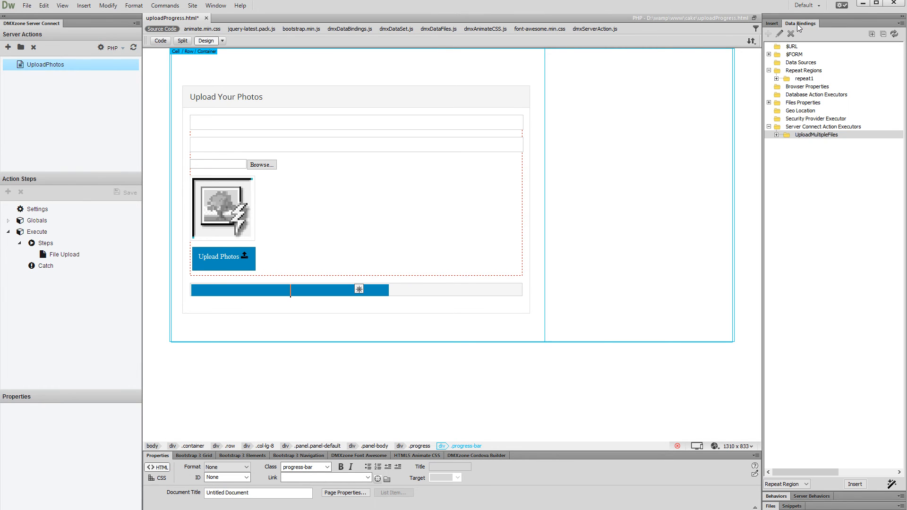
left_click(816, 134)
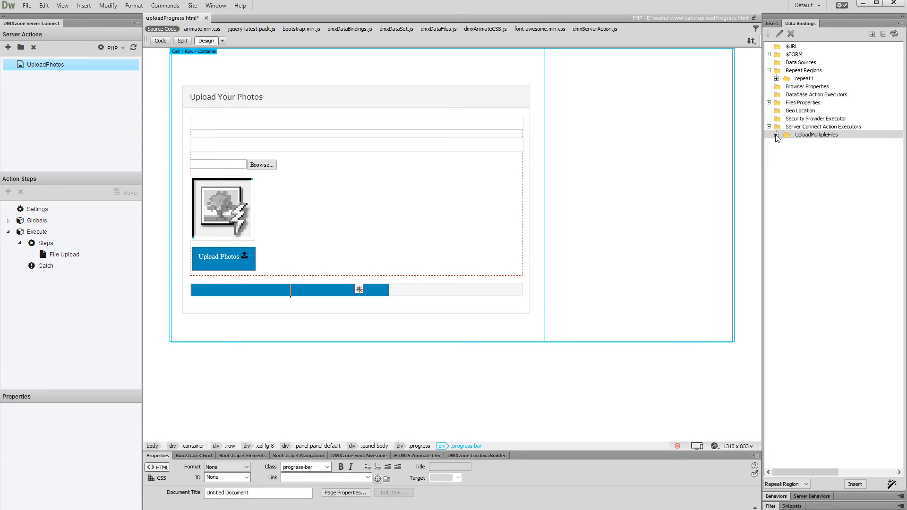
left_click(777, 135)
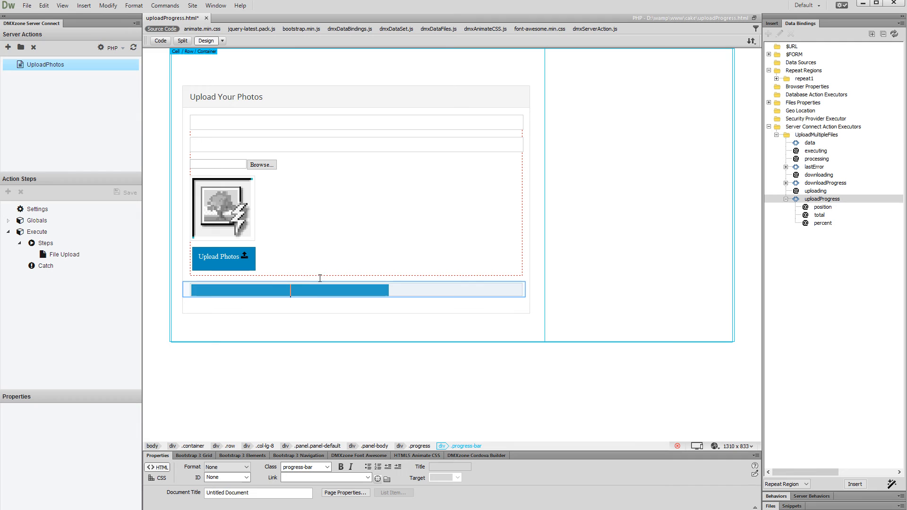
left_click(160, 41)
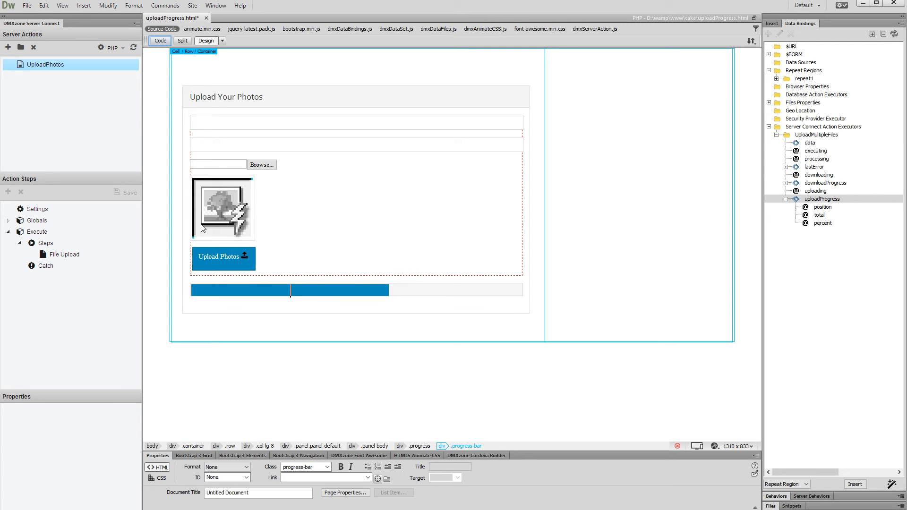
- In Code view replace the 60 in style="width: 60%" with the uploadProgress.percent binding
left_click(161, 40)
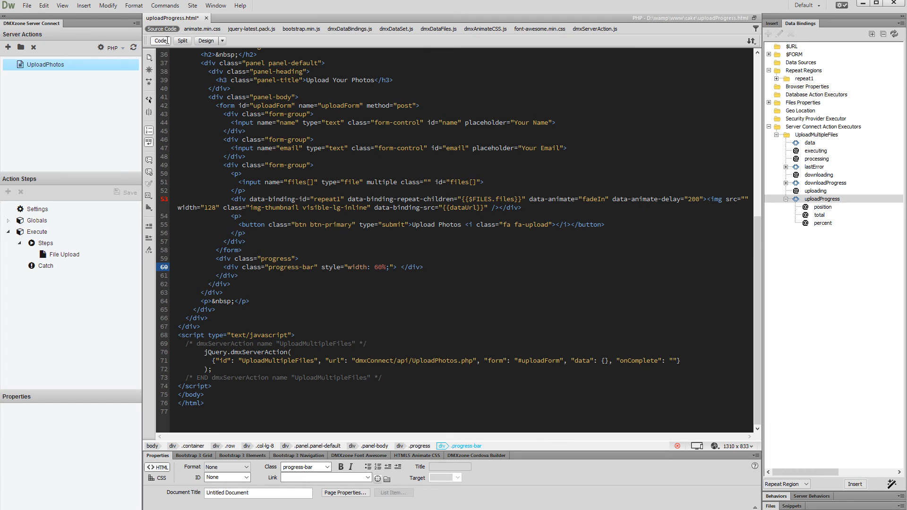
double_click(355, 266)
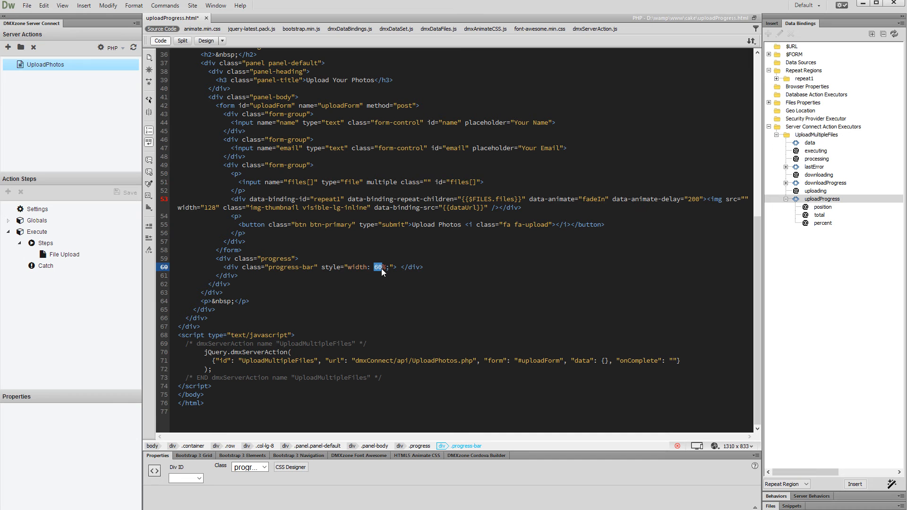
left_click(819, 223)
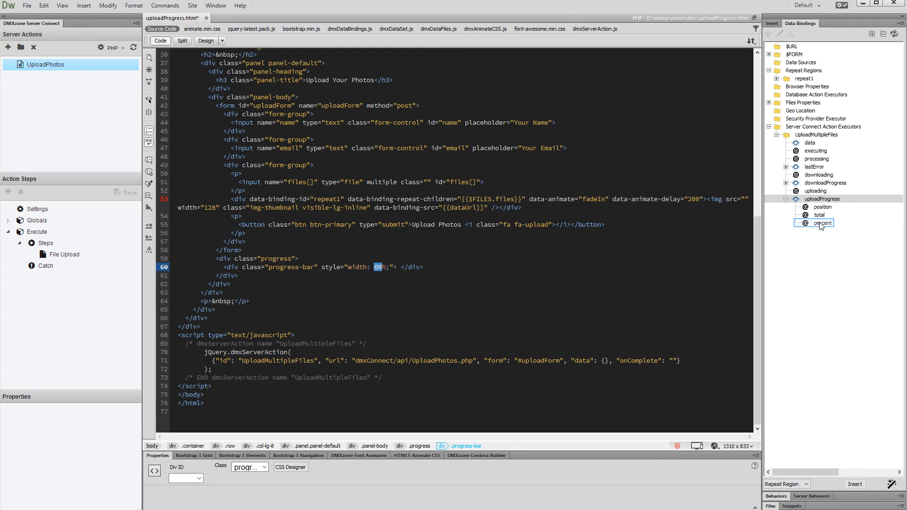
left_click(819, 223)
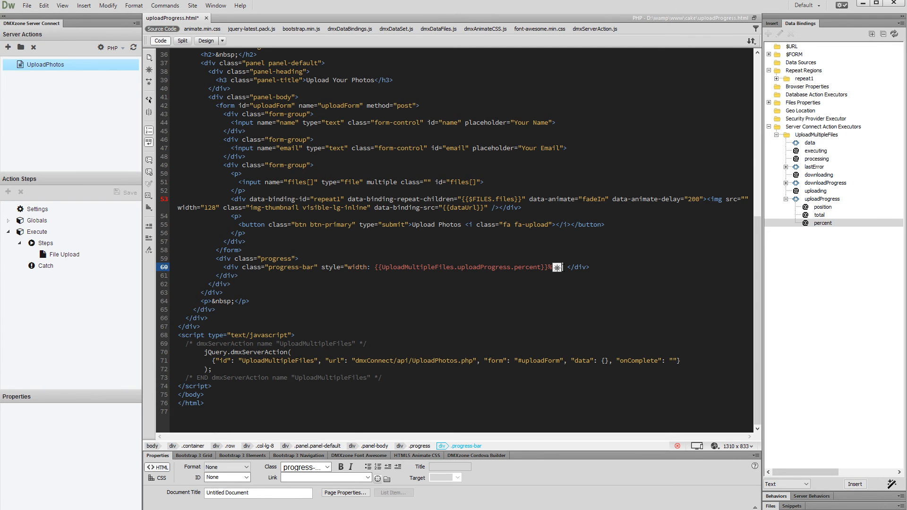
- Label the bar "Uploading {{UploadMultipleFiles.uploadProgress.percent}}%"
type("Upl")
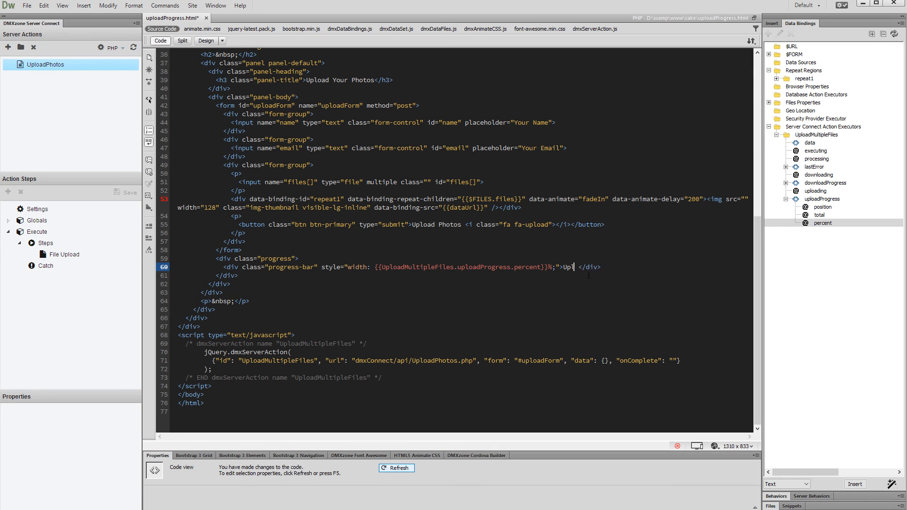
type("oading")
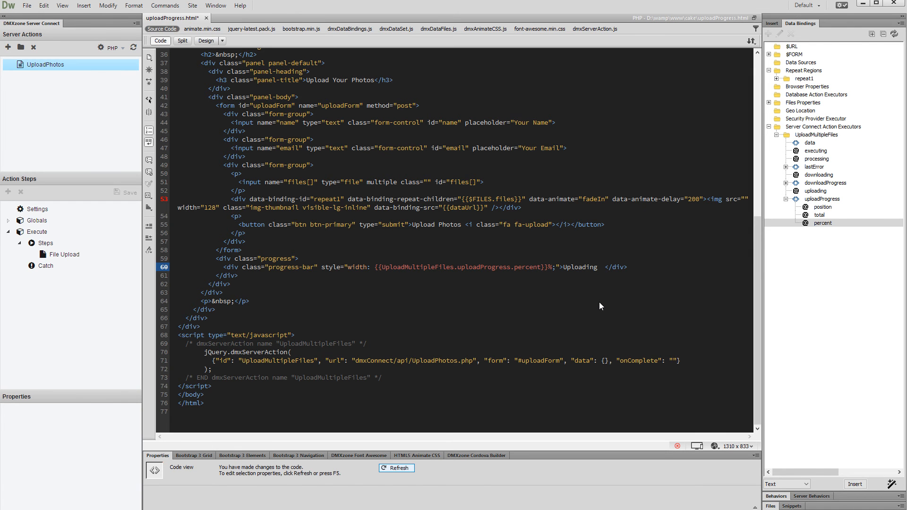
left_click(820, 223)
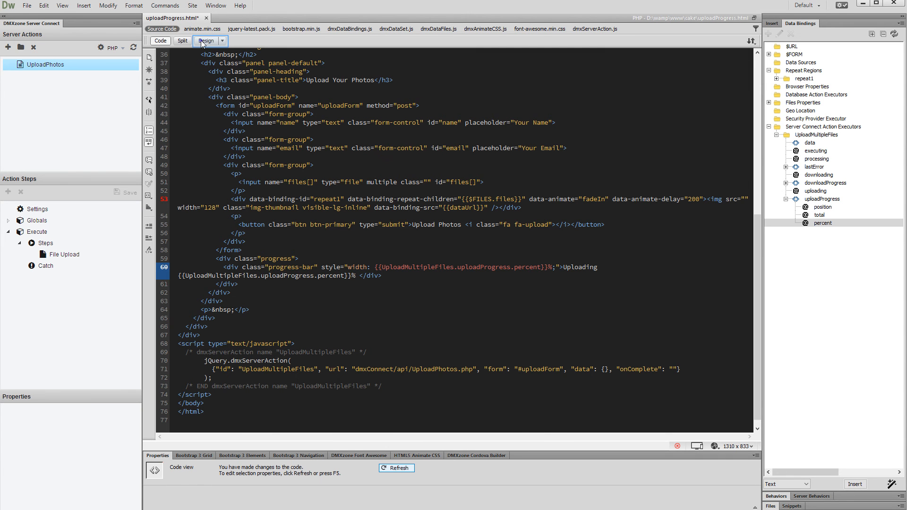
- Return to Design view to bind the .progress div's show attribute to uploading
left_click(206, 40)
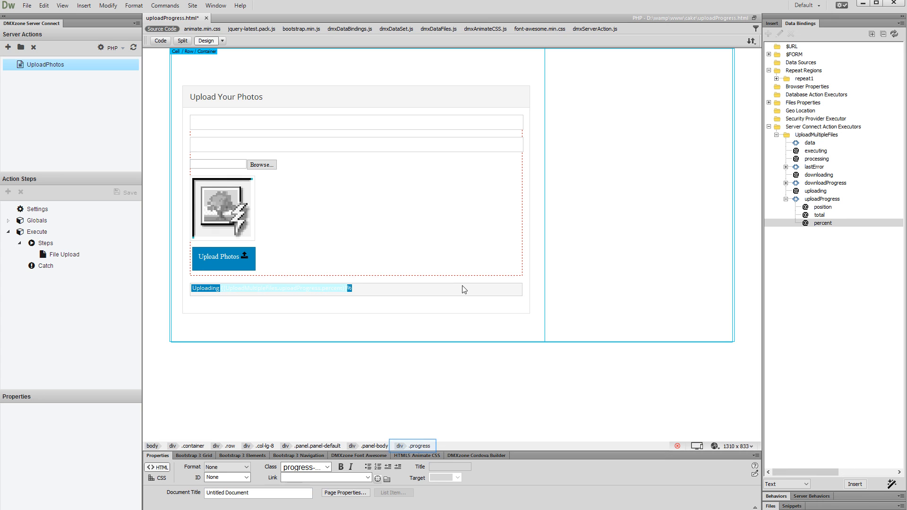
mouse_move(407, 445)
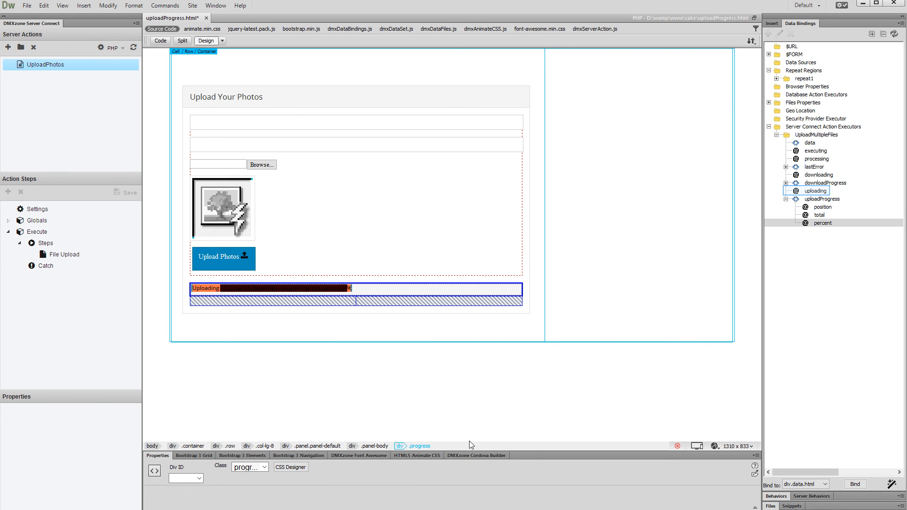
mouse_move(811, 249)
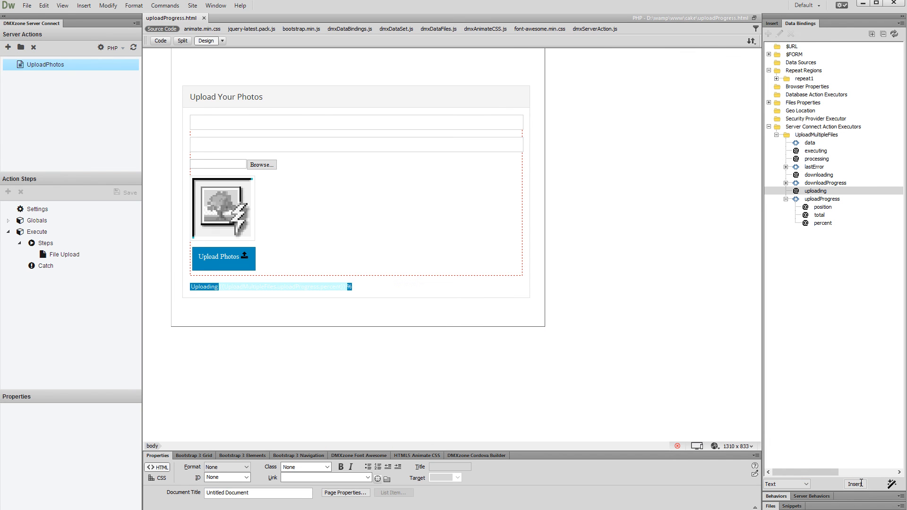
mouse_move(499, 367)
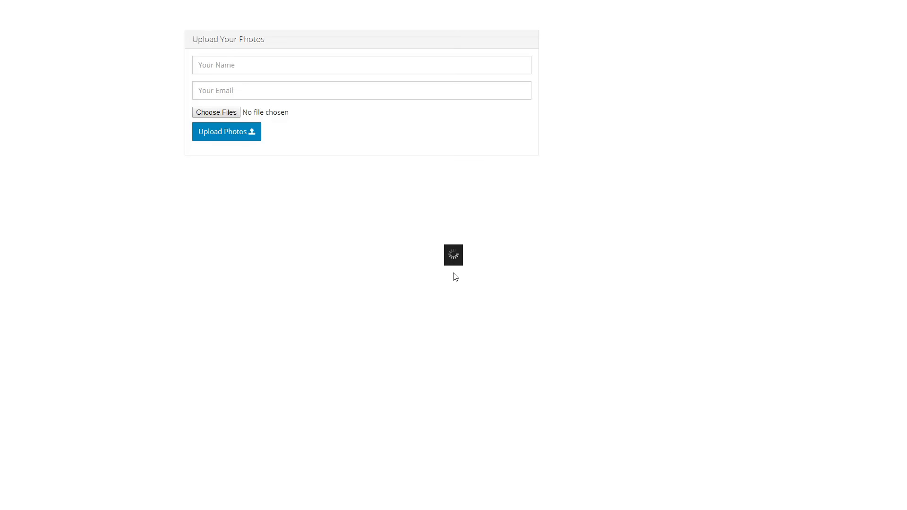
left_click(361, 65)
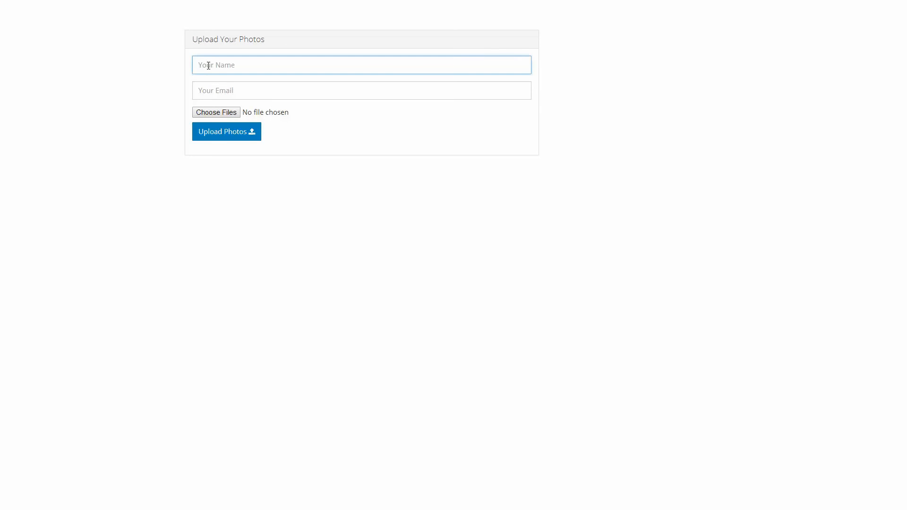
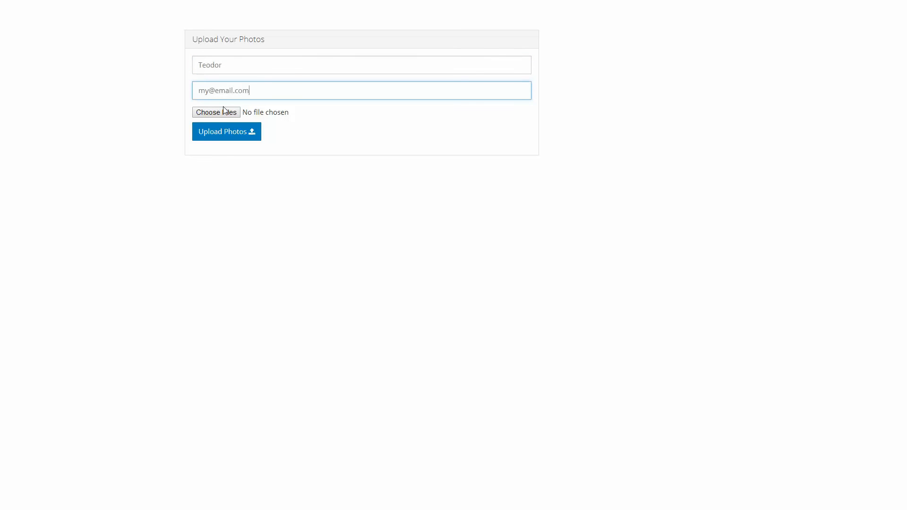
- Choose five photos and start the upload, the bar reading Uploading 52%
left_click(215, 112)
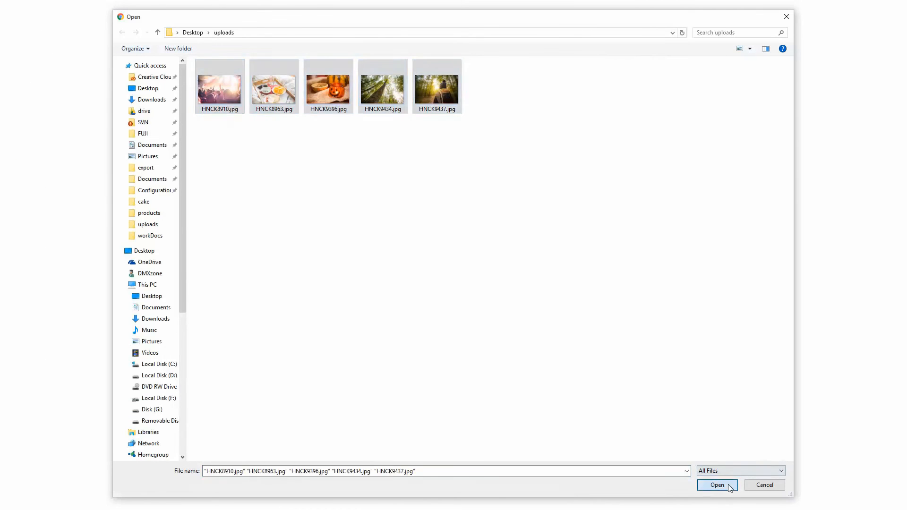
left_click(717, 485)
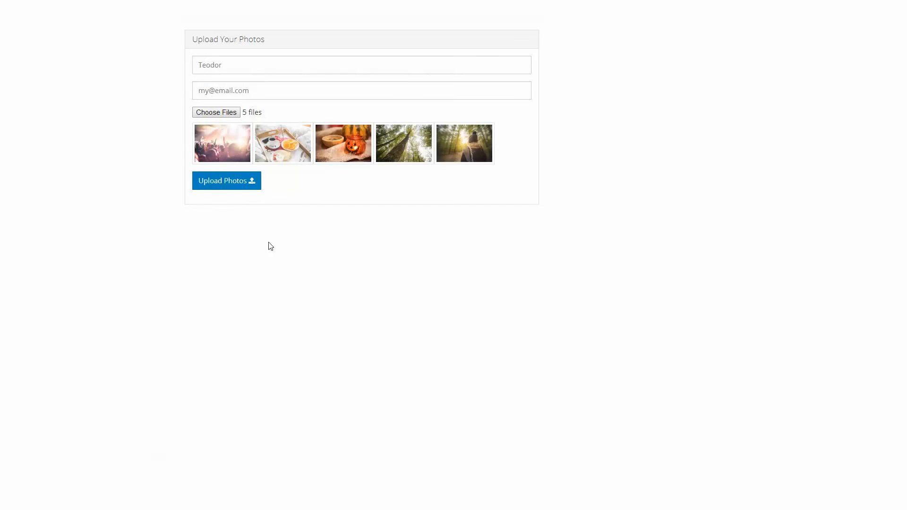
left_click(226, 180)
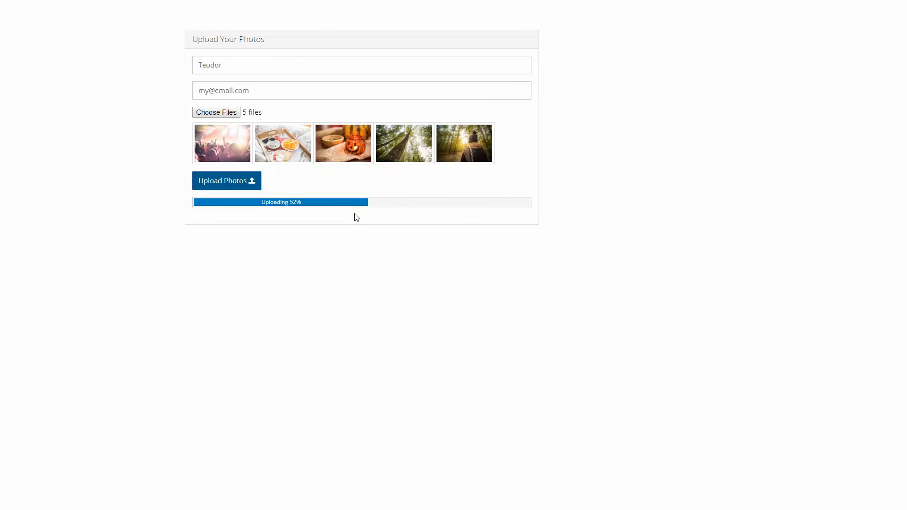